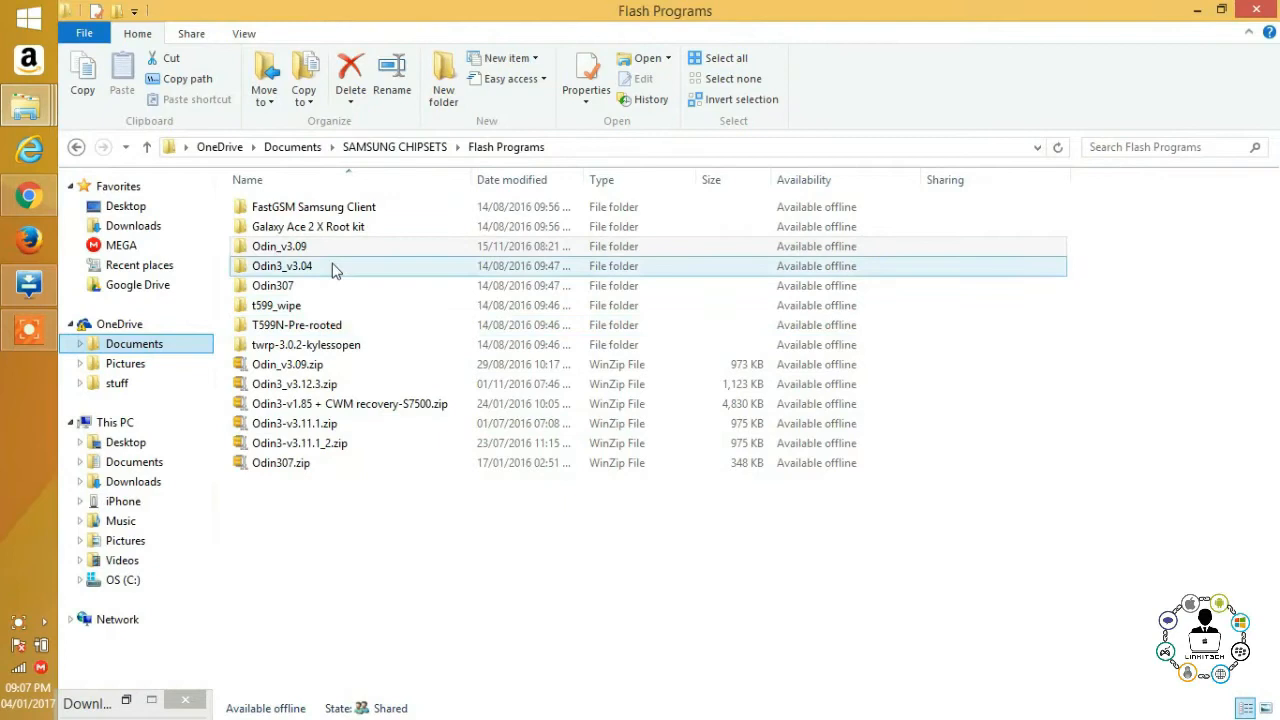
Step: Launch Odin3 v3.09 from the Odin_v3.09 folders and browse into the s5 mini firmware folder
double_click(279, 246)
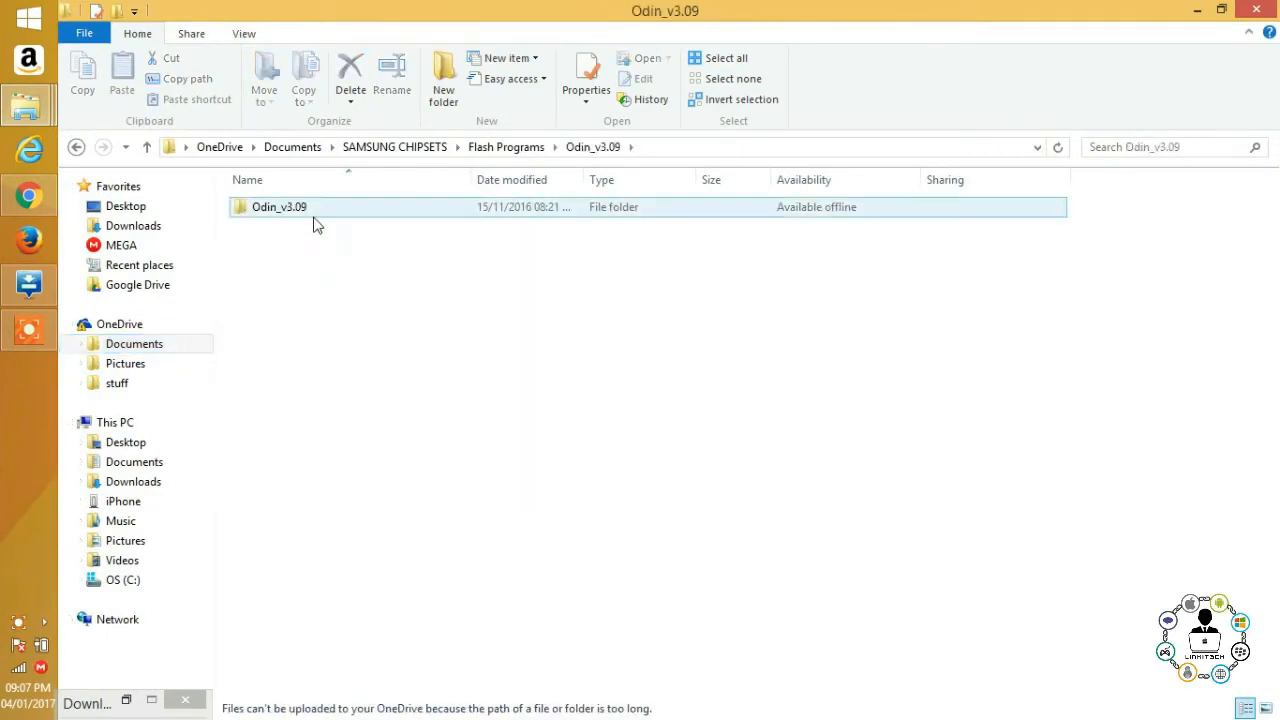
double_click(279, 206)
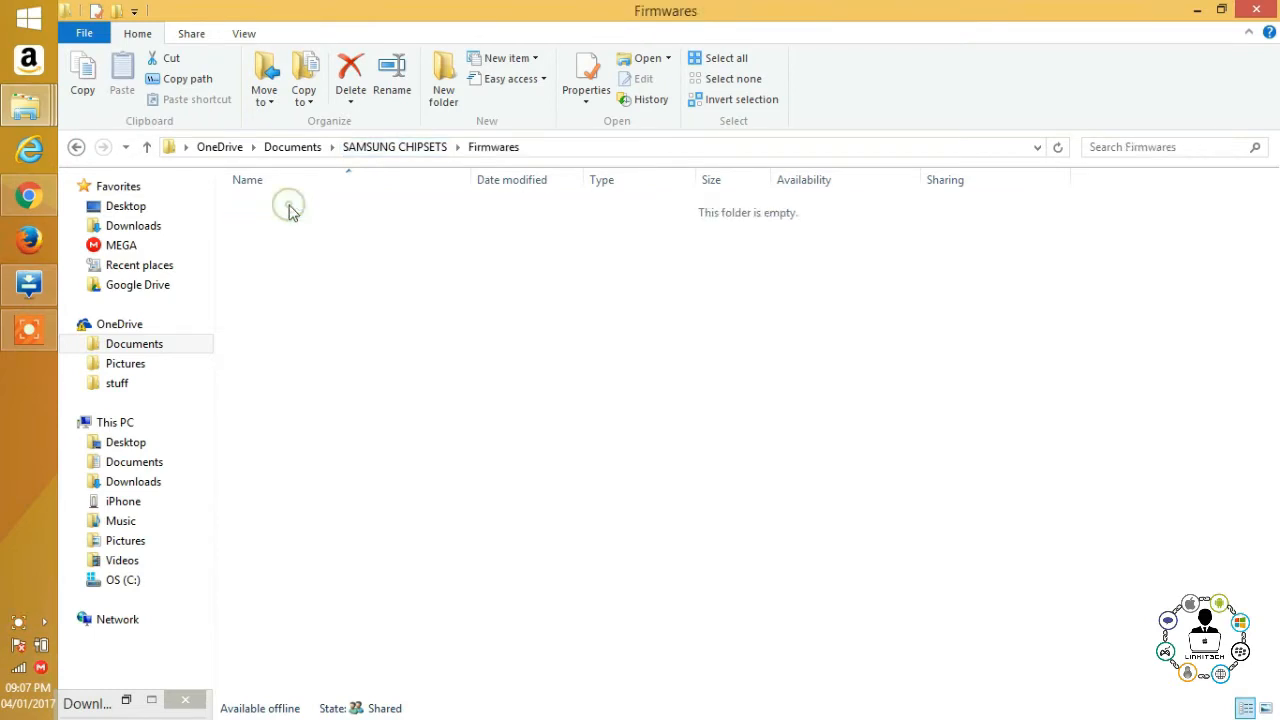
left_click(268, 403)
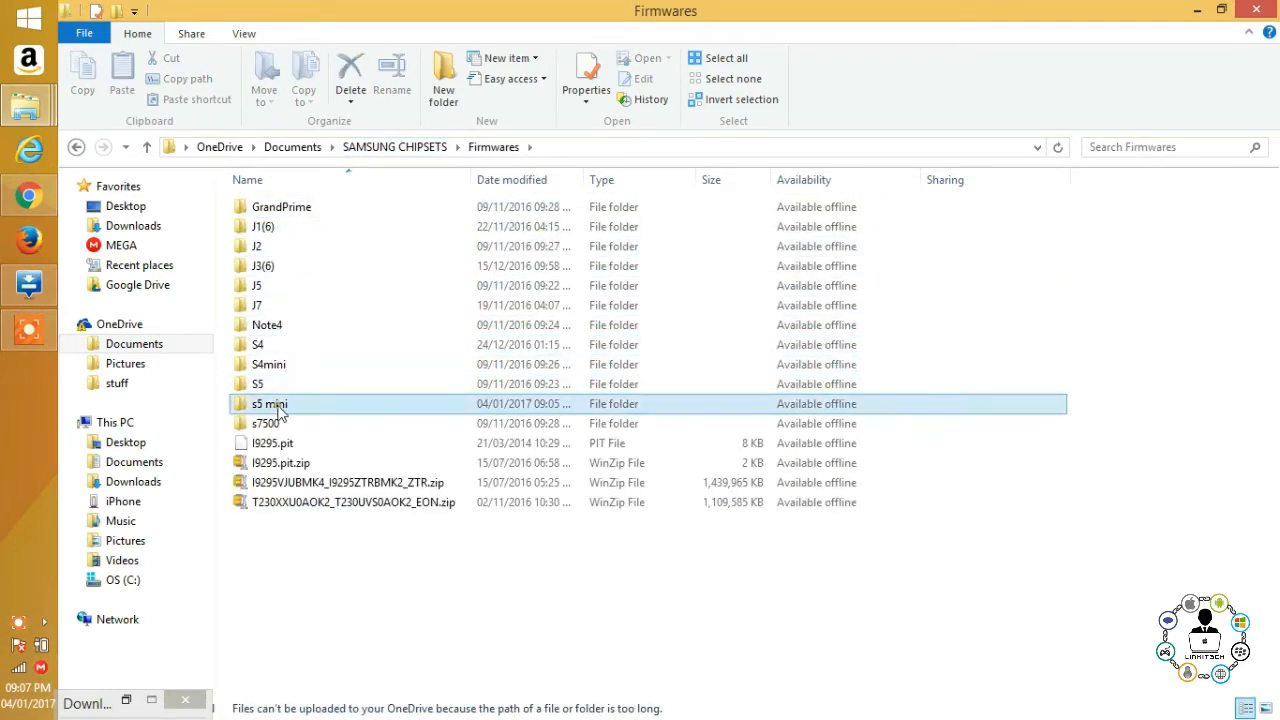
double_click(268, 403)
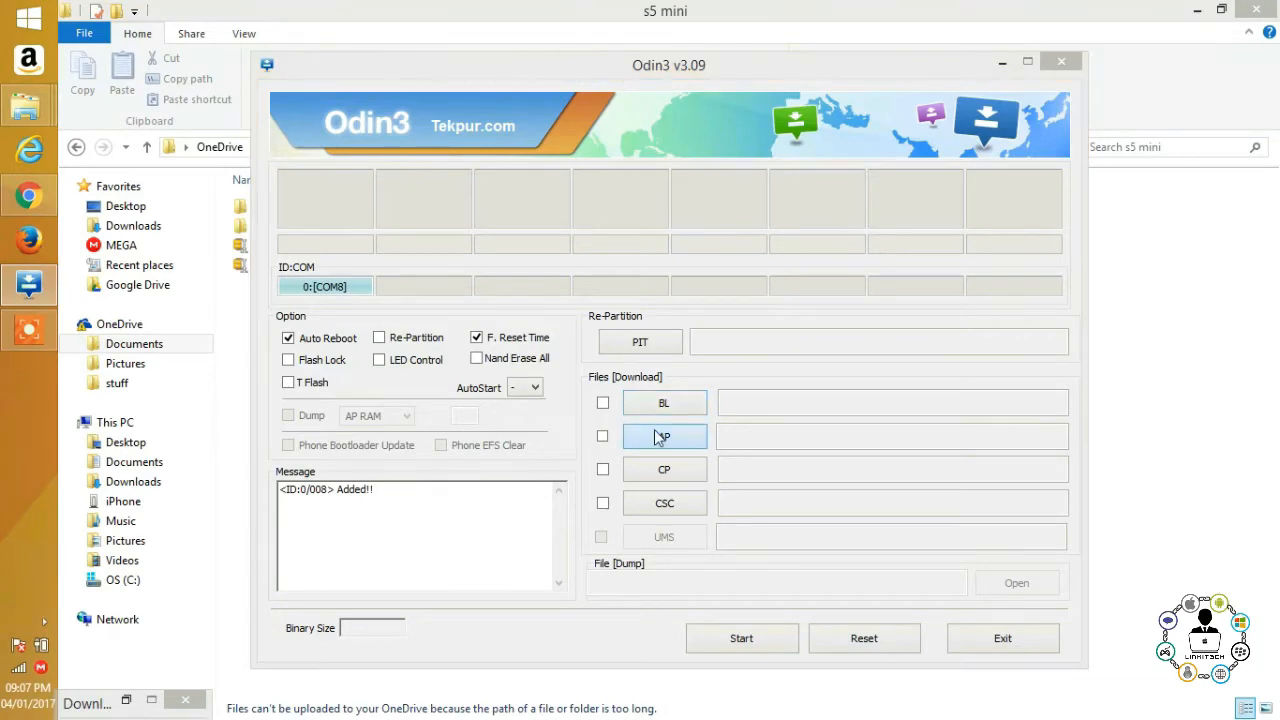
Step: Load the G800H HOME tar.md5 from SAMSUNG CHIPSETS > Firmwares > s5 mini into AP
left_click(663, 436)
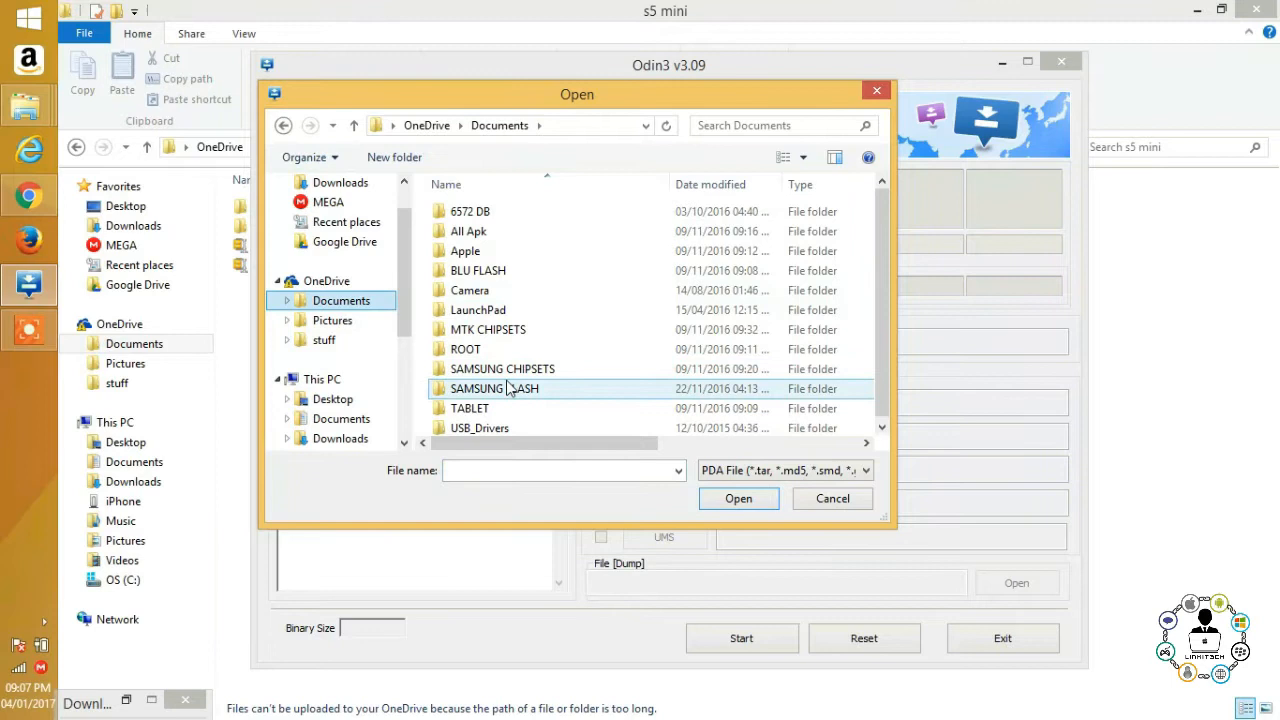
double_click(502, 368)
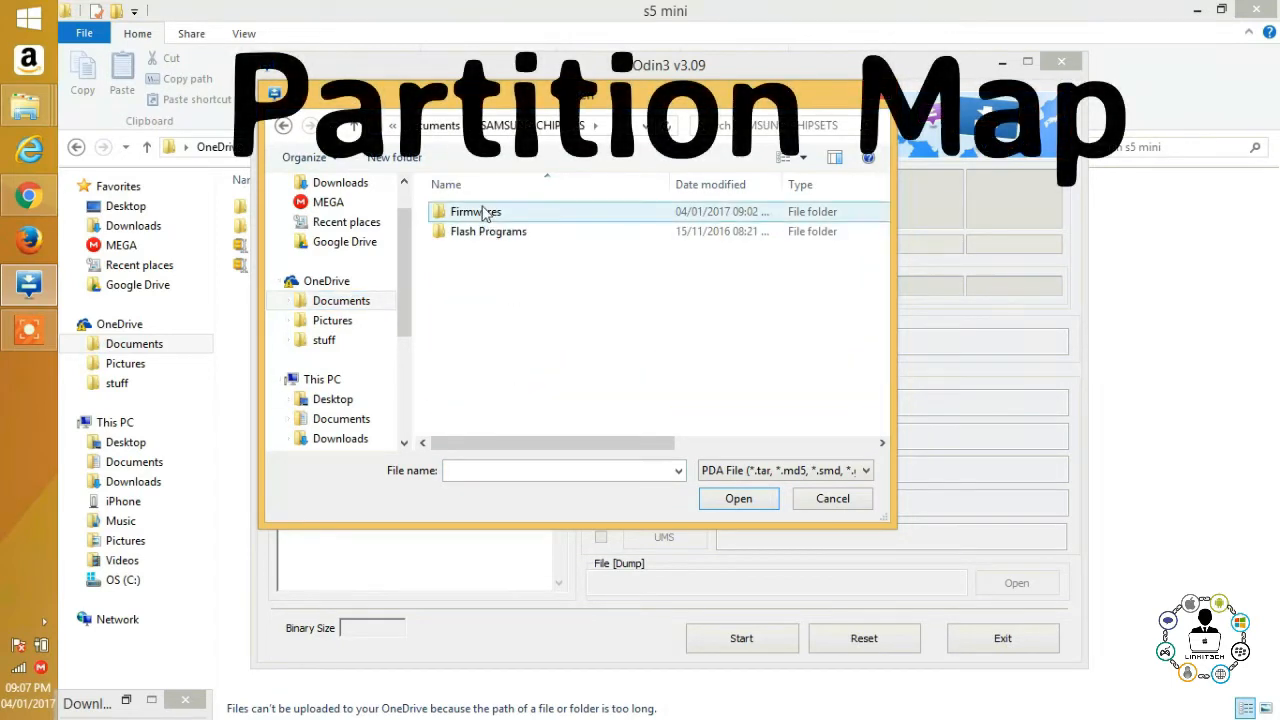
double_click(475, 211)
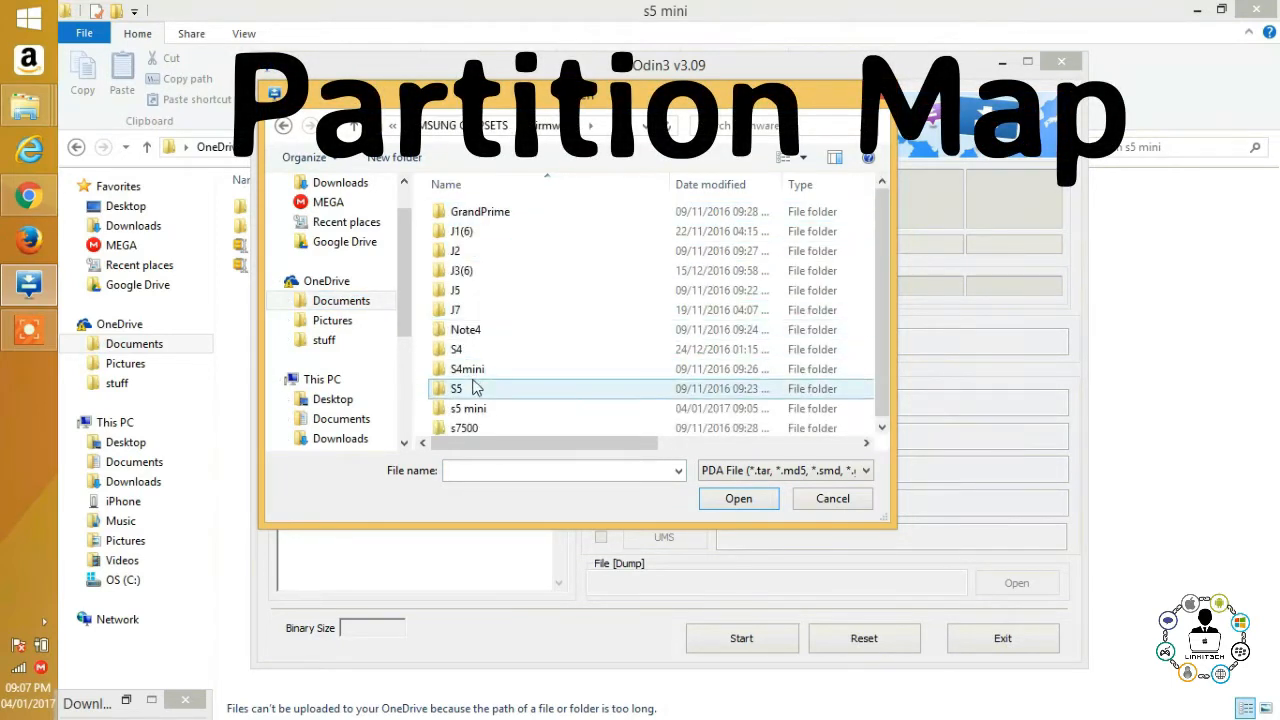
double_click(456, 388)
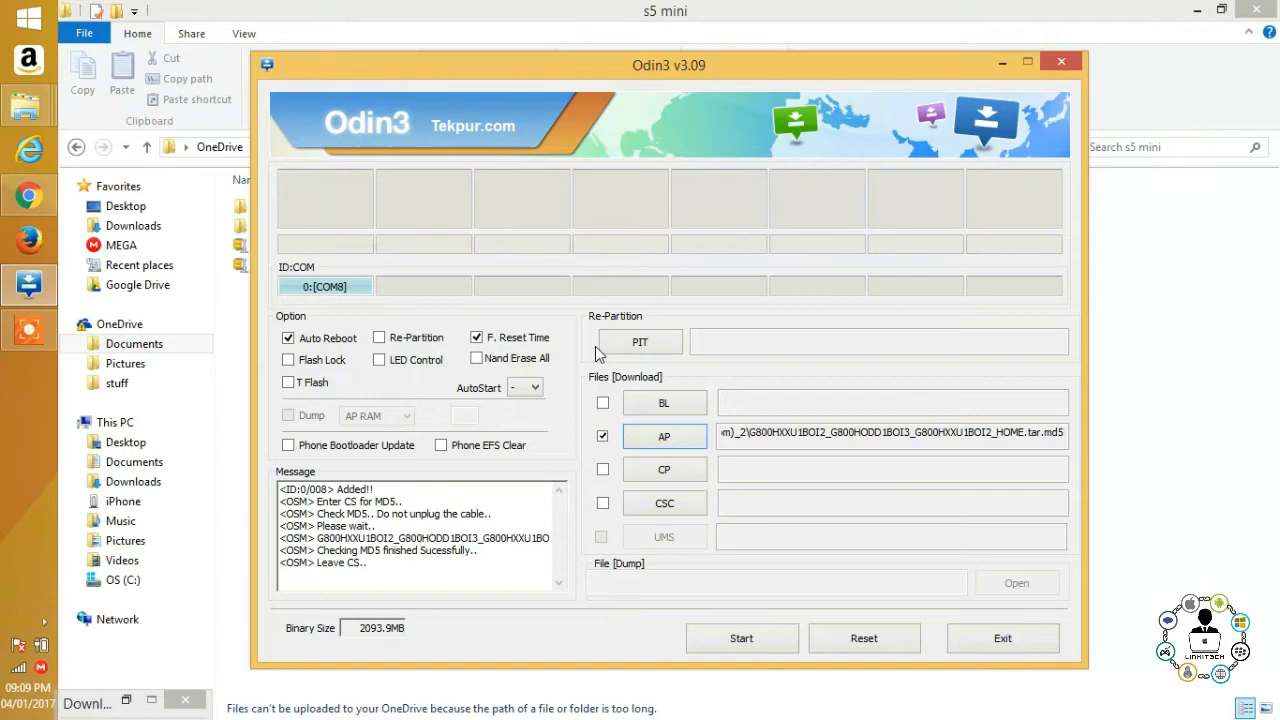
mouse_move(743, 318)
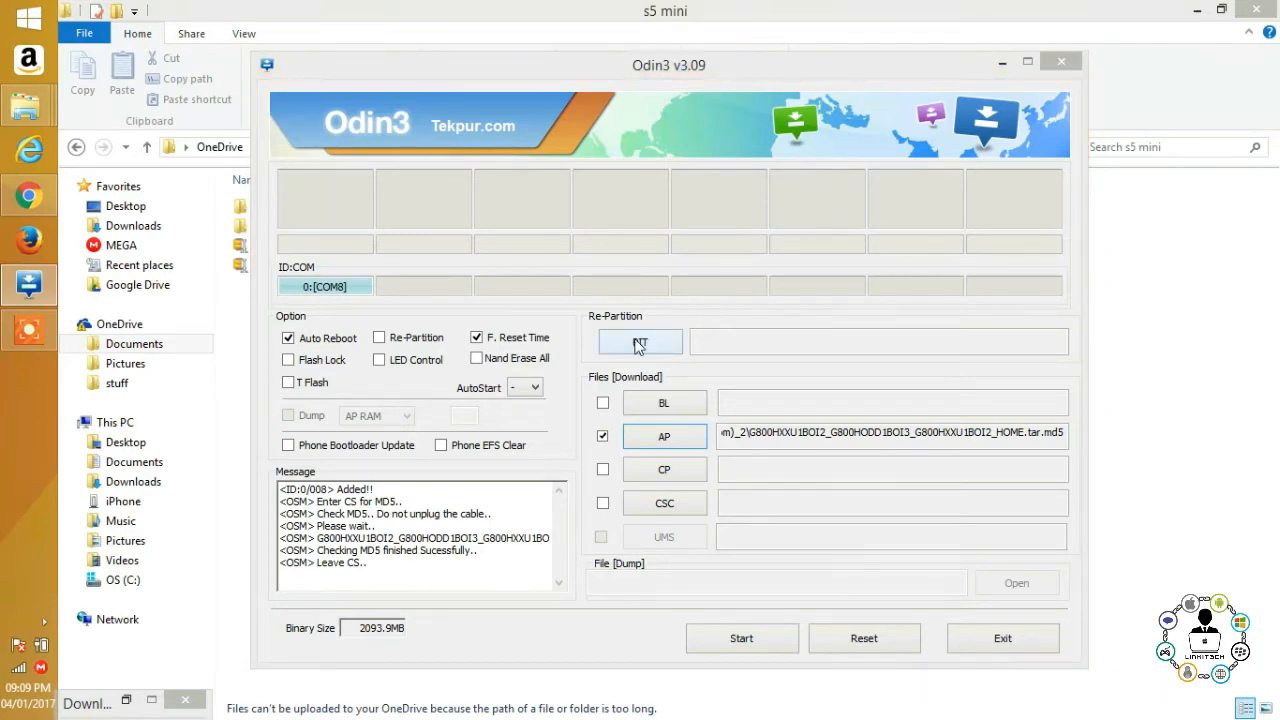
Step: Load KMINI3G_EUR_OPEN.pit from the SM-G800H OJV pit folders and dismiss the Mobogenie popup
left_click(639, 341)
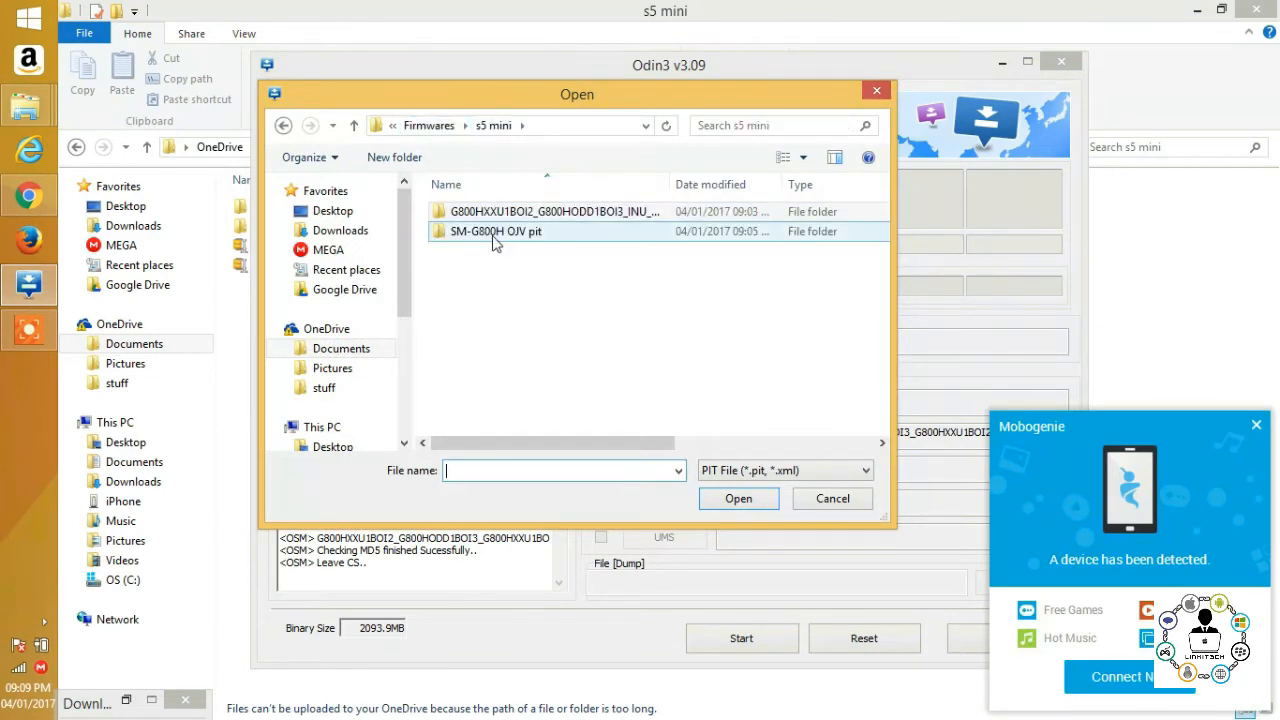
double_click(495, 231)
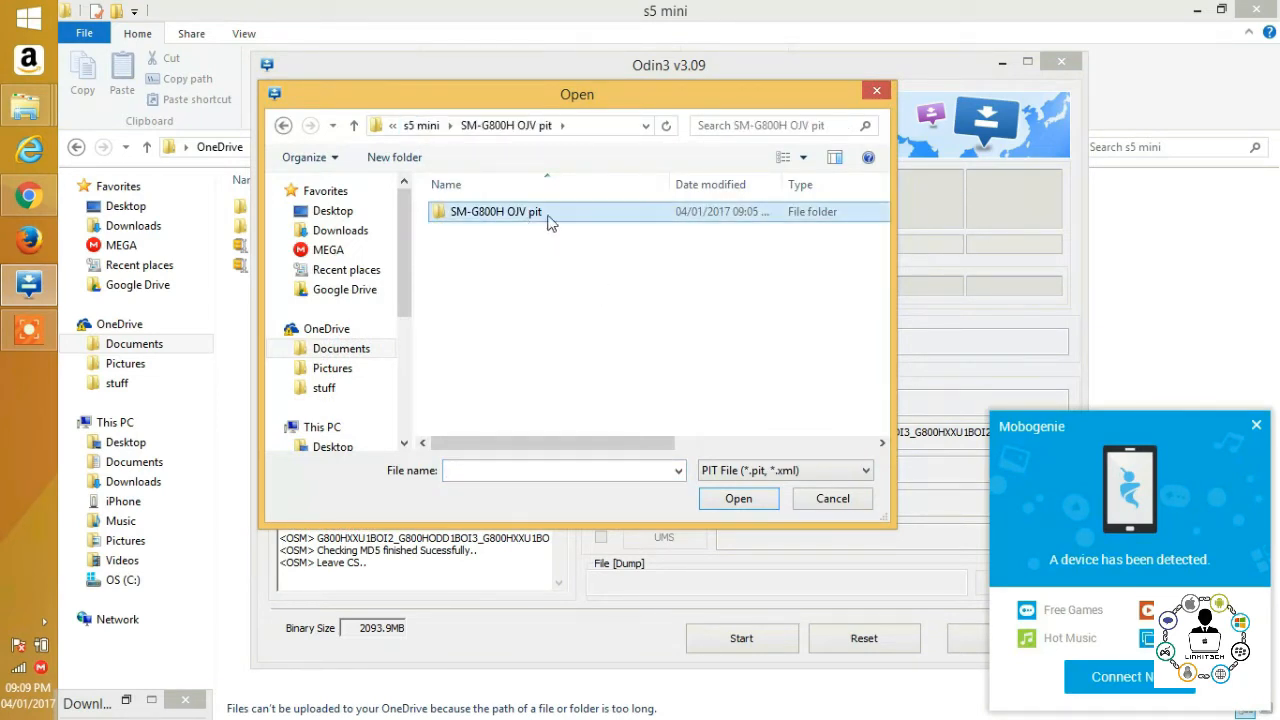
double_click(496, 211)
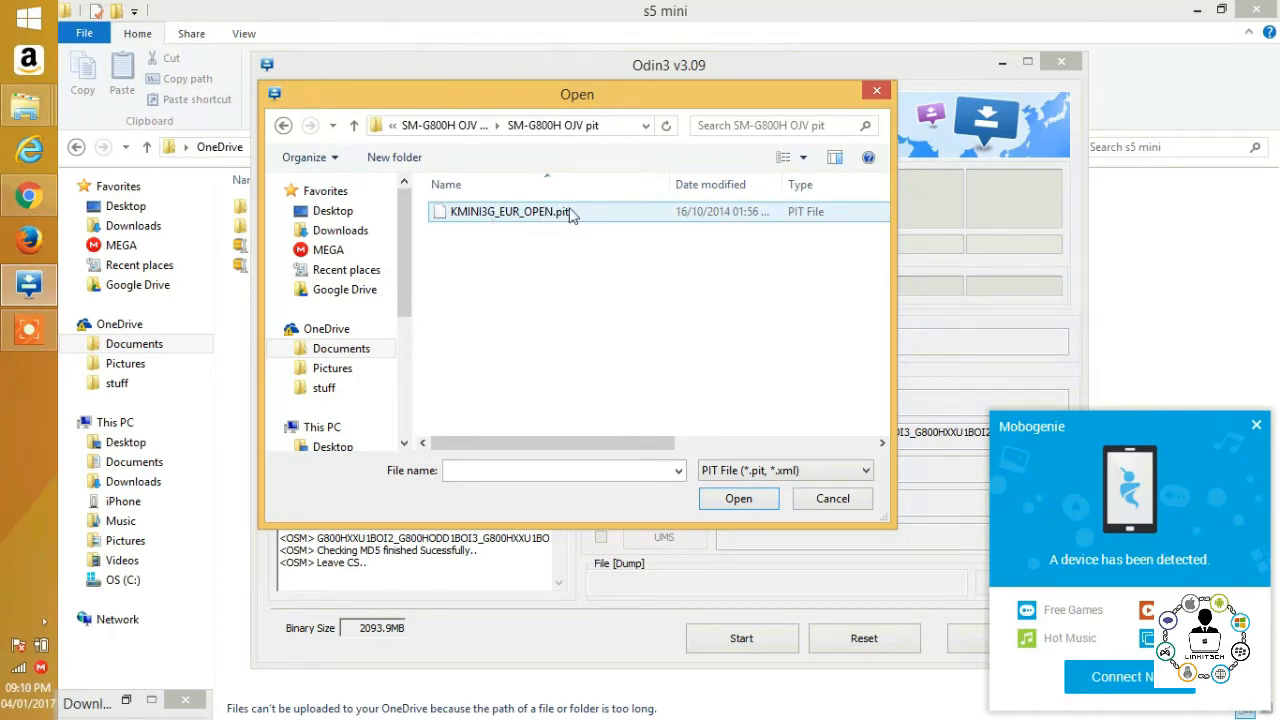
left_click(738, 498)
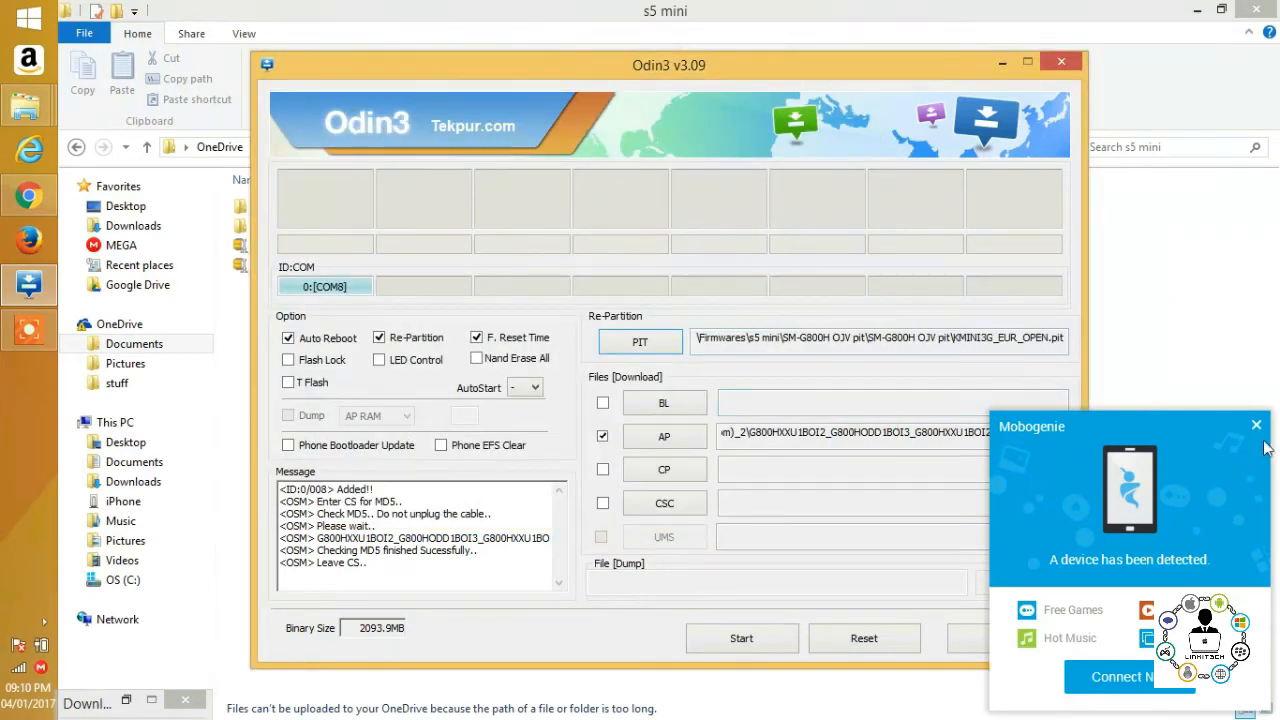
left_click(1257, 424)
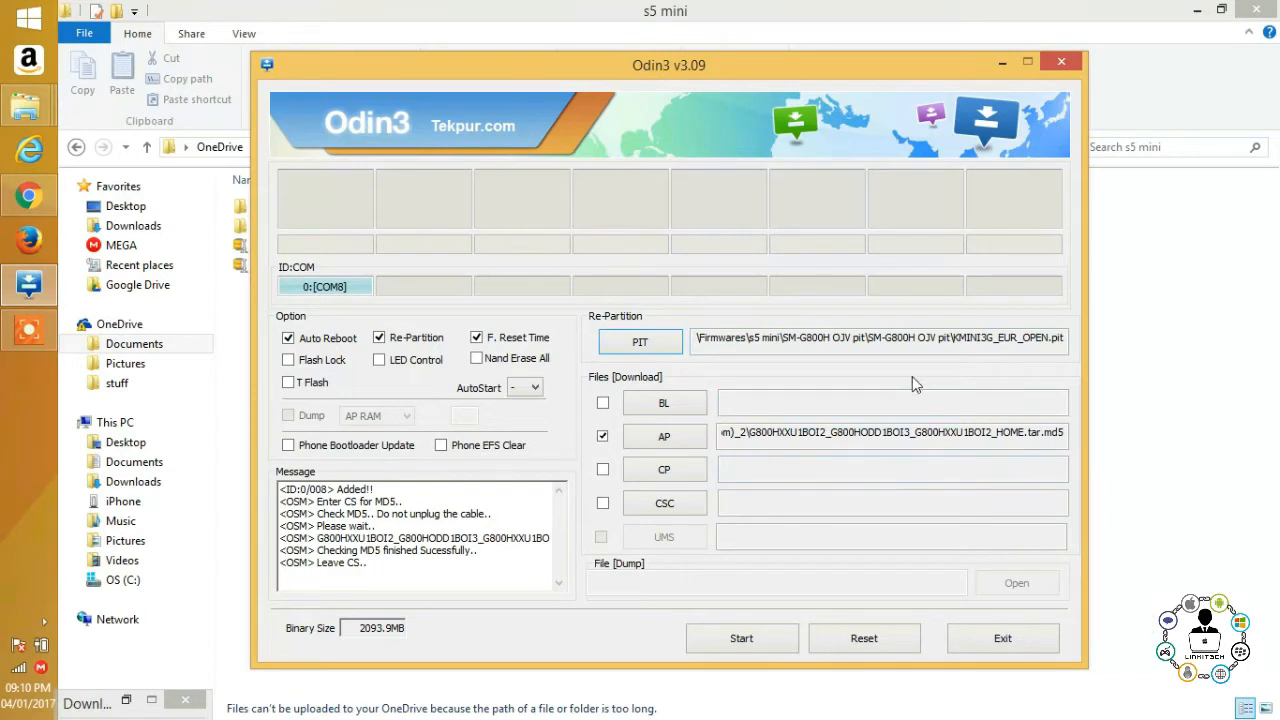
Step: Start flashing the PIT and AP firmware to the connected Galaxy S5 mini
left_click(741, 638)
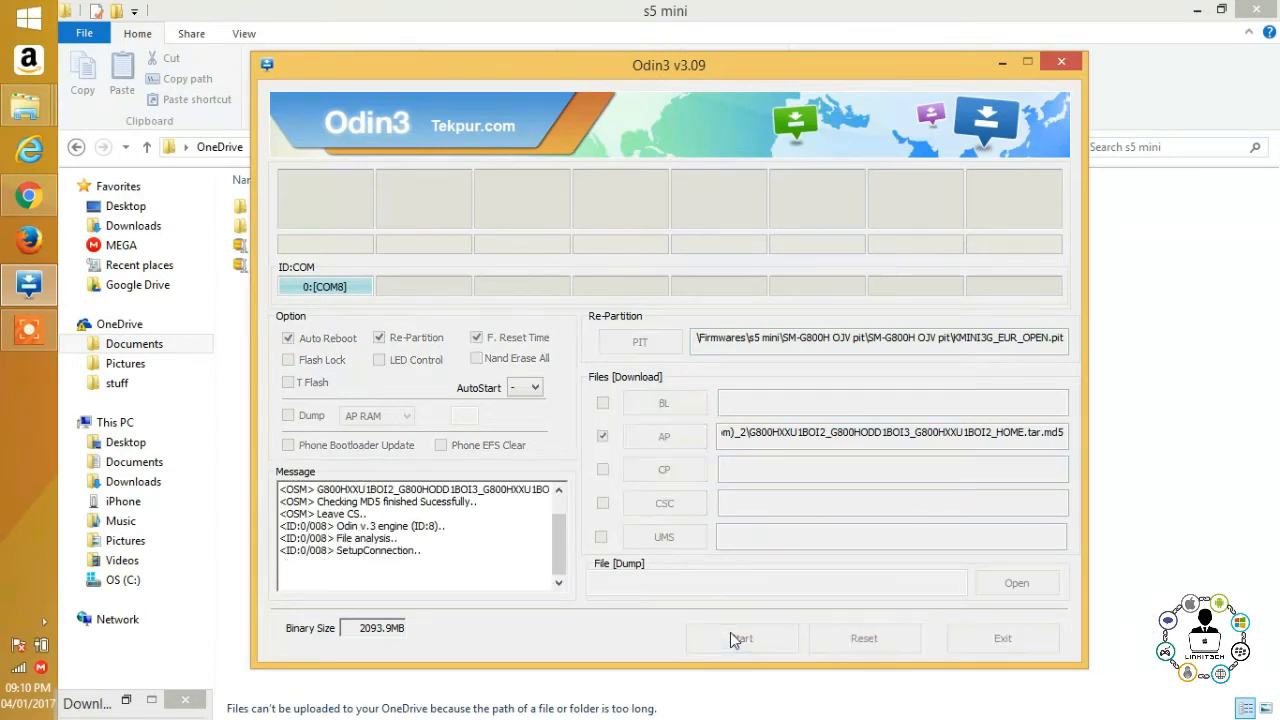
left_click(741, 638)
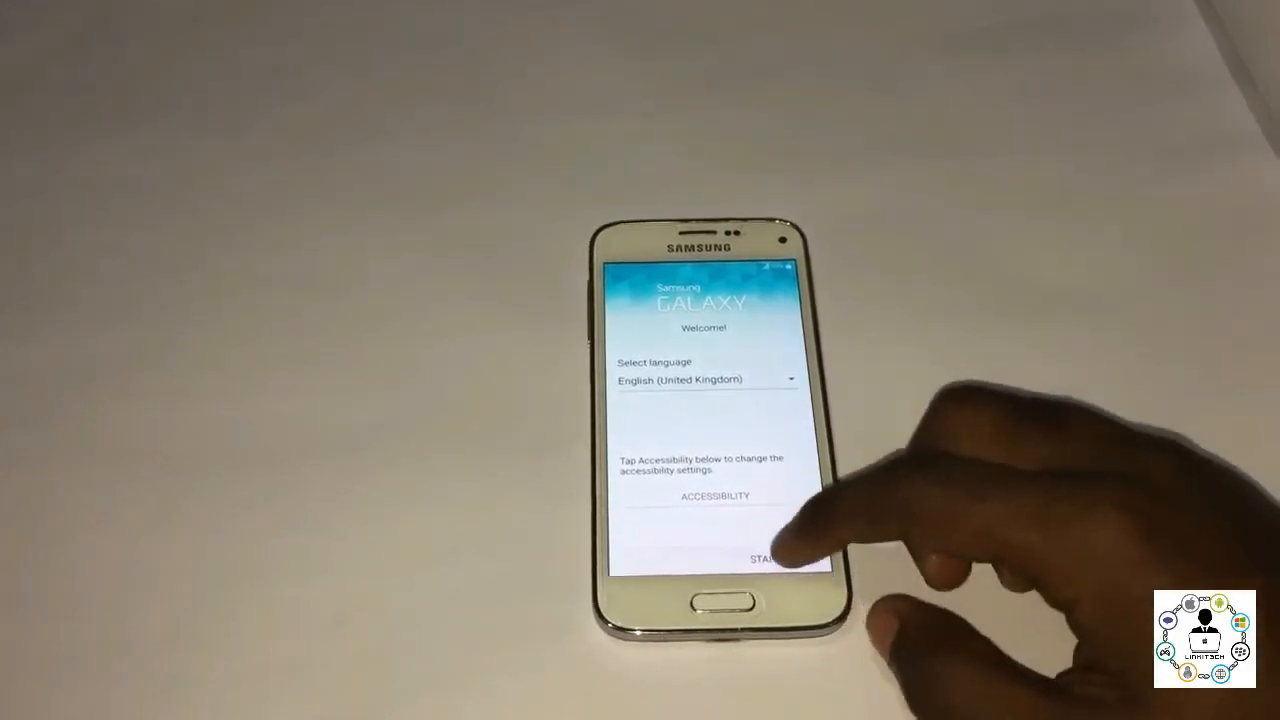
Step: Tap START on the welcome screen, skip the SIM card, and continue past Wi-Fi
left_click(765, 558)
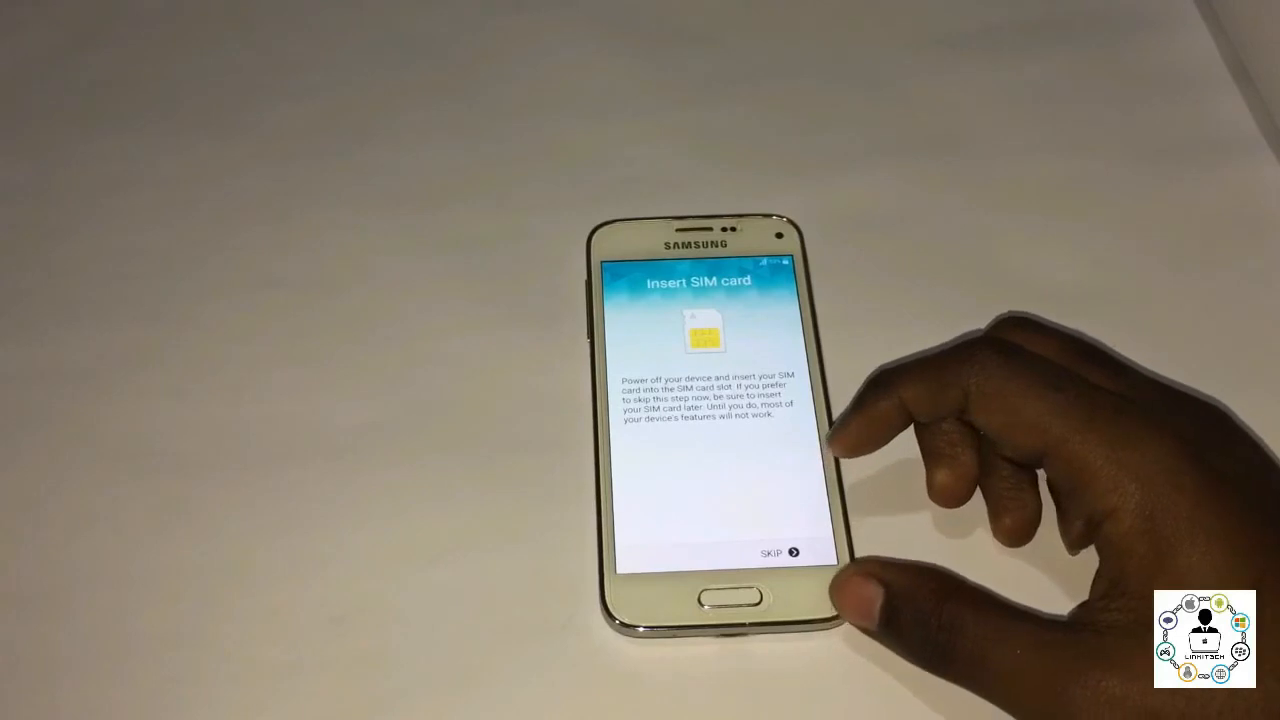
left_click(778, 552)
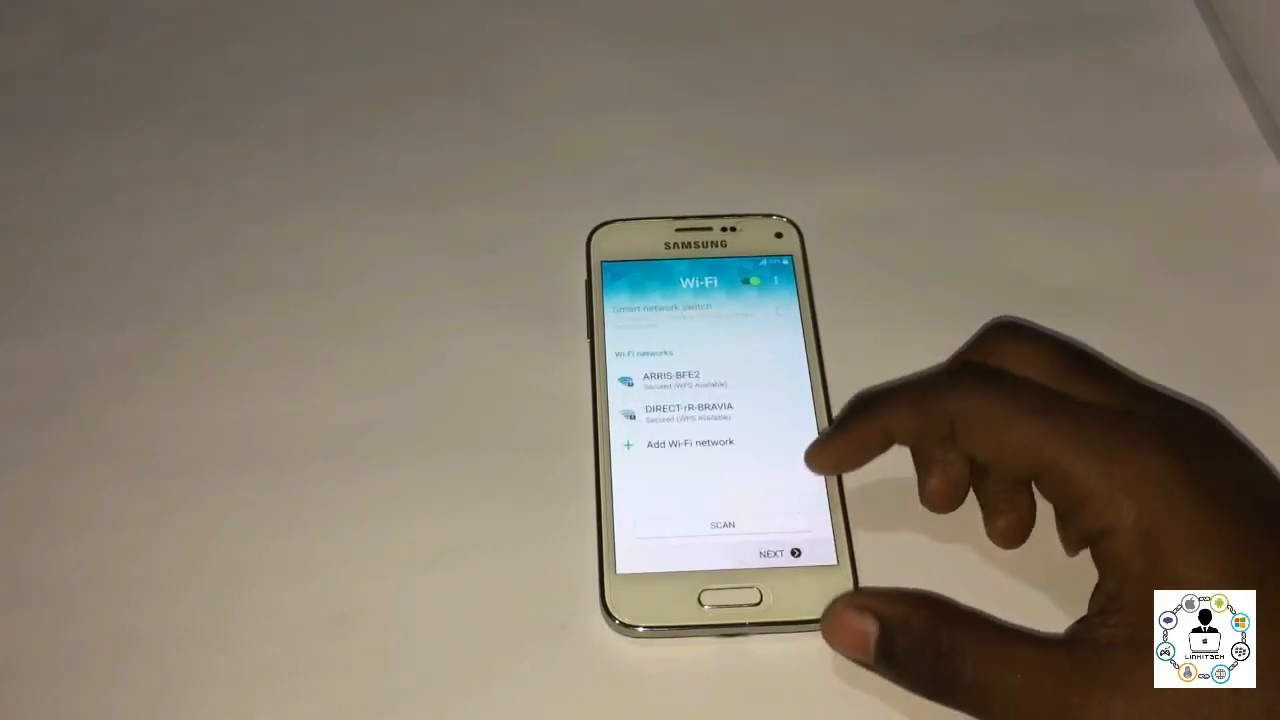
left_click(783, 552)
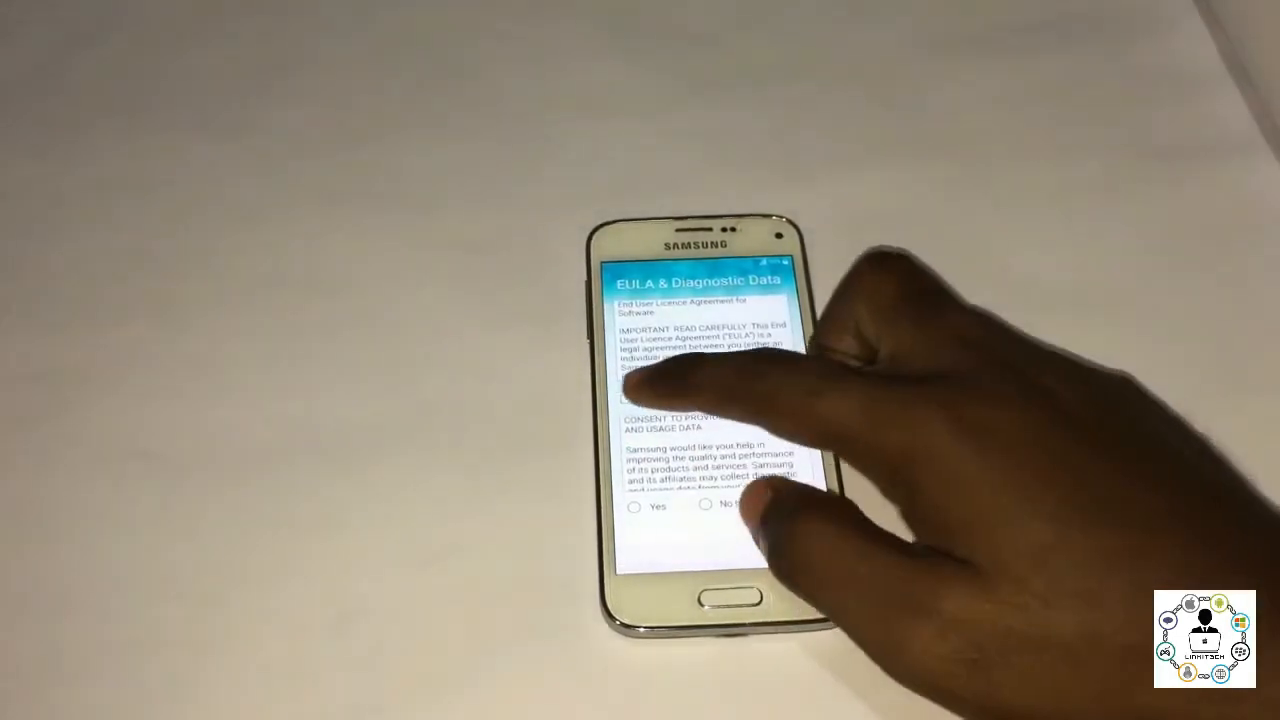